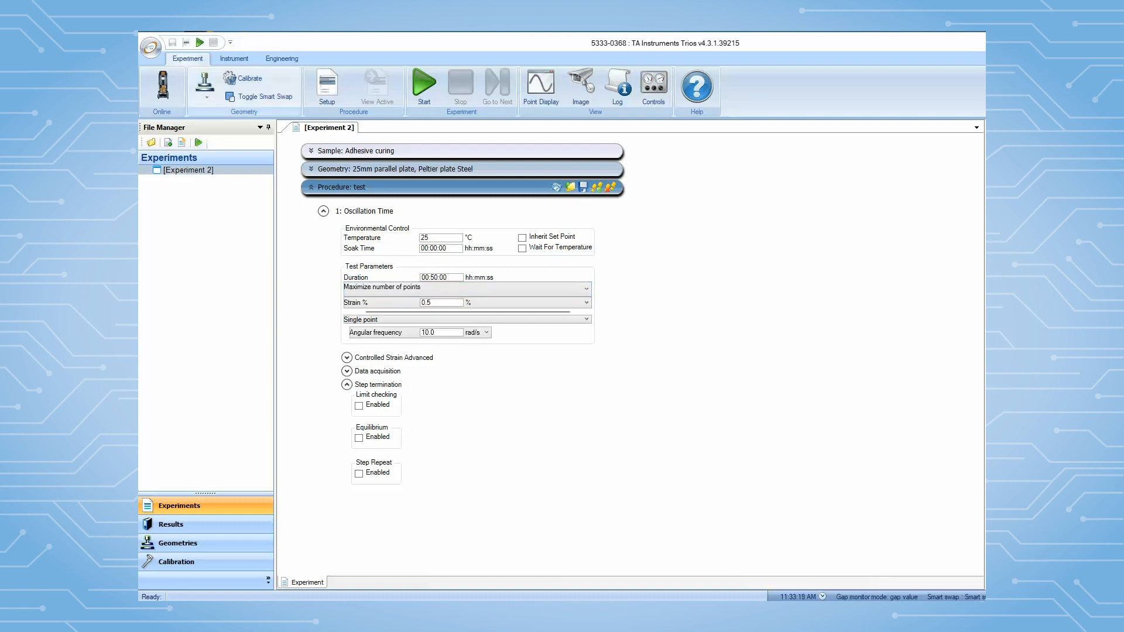
Add a new annular ring and plate geometry and advance to its dimensions page
click(205, 93)
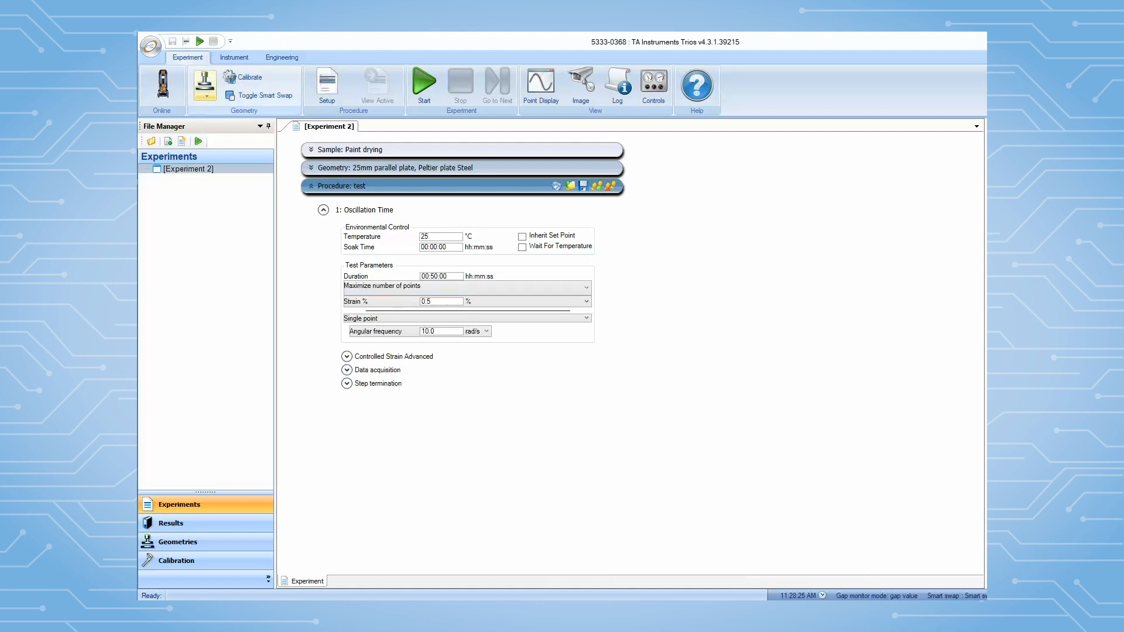
click(205, 95)
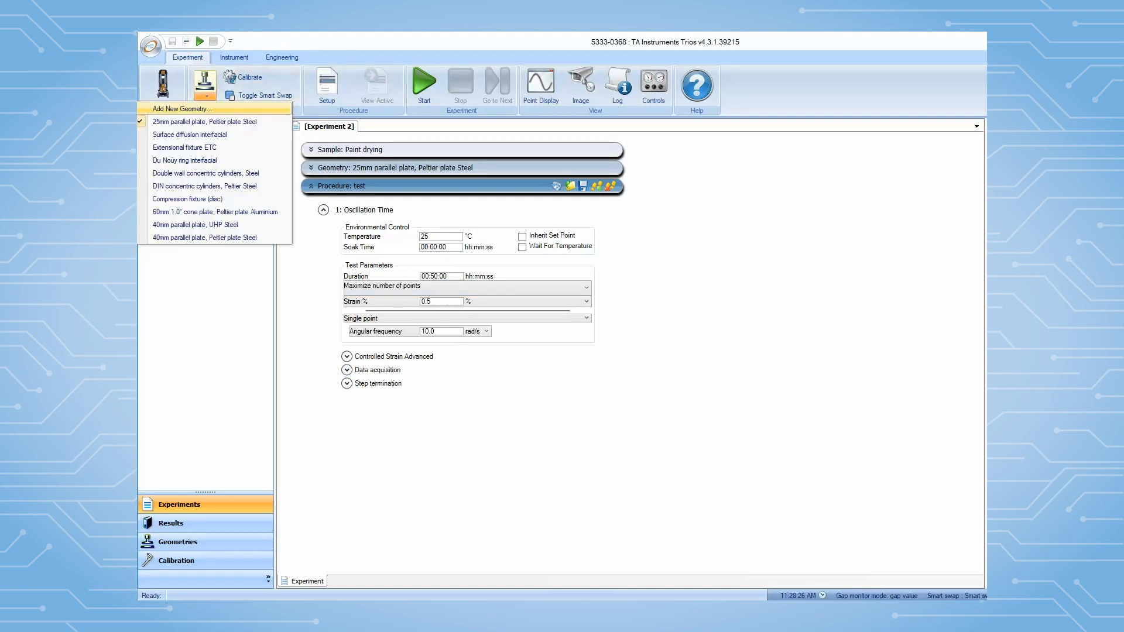
click(185, 109)
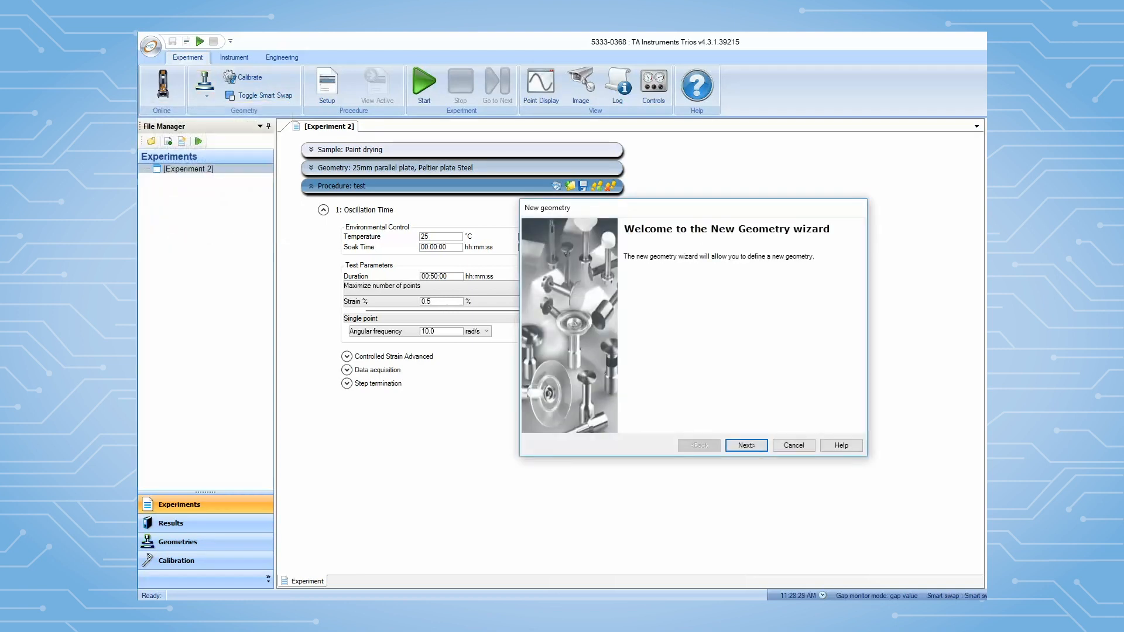
click(747, 446)
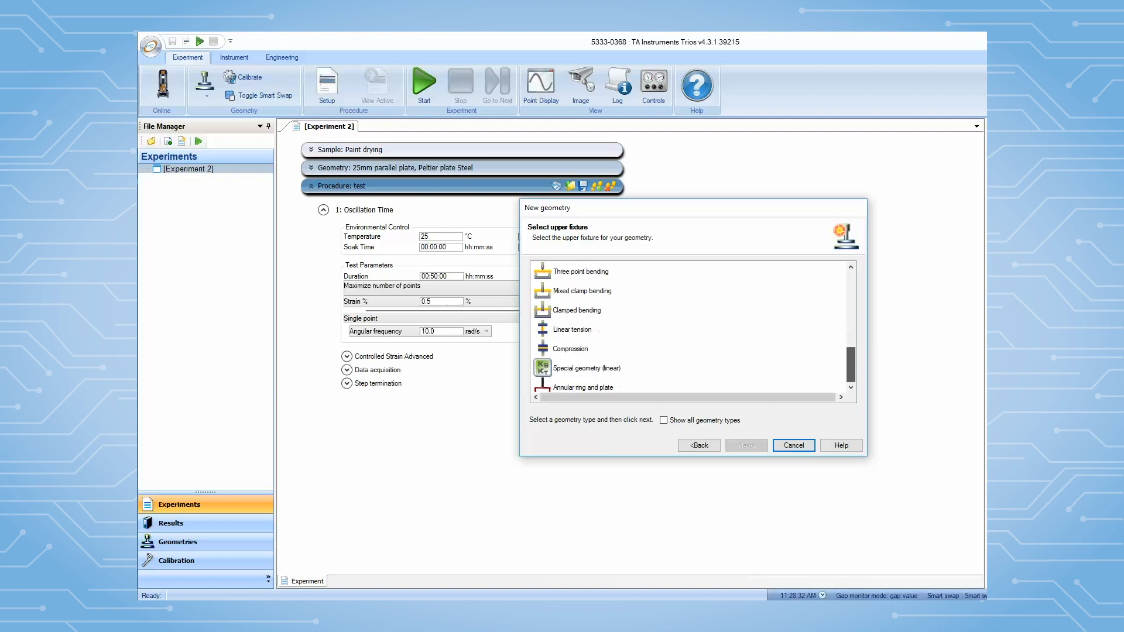
click(584, 387)
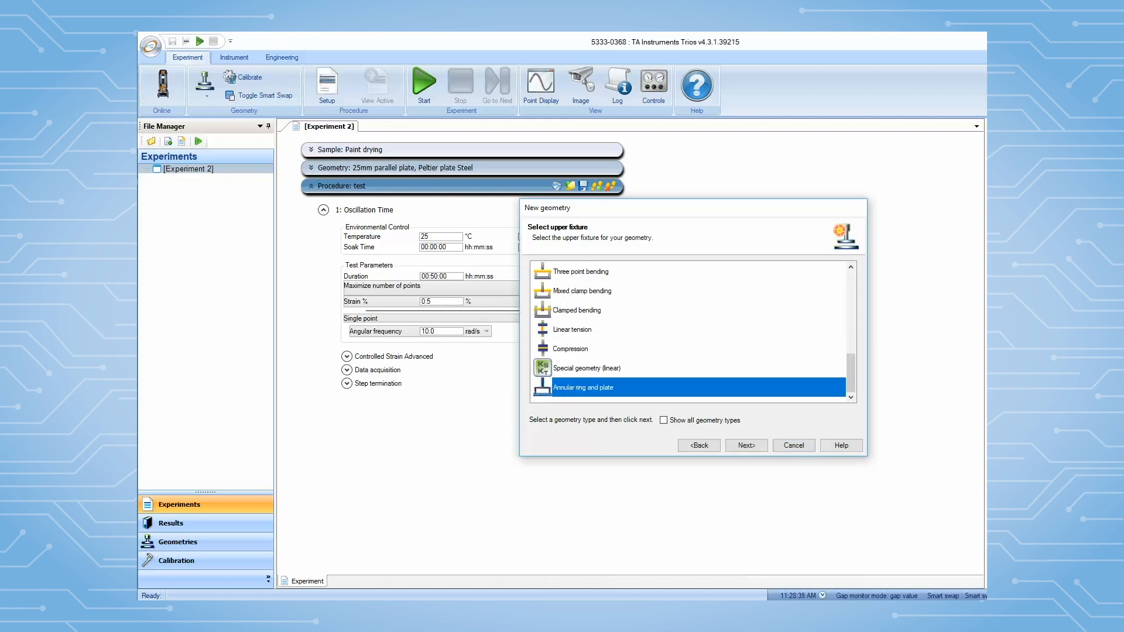
click(746, 445)
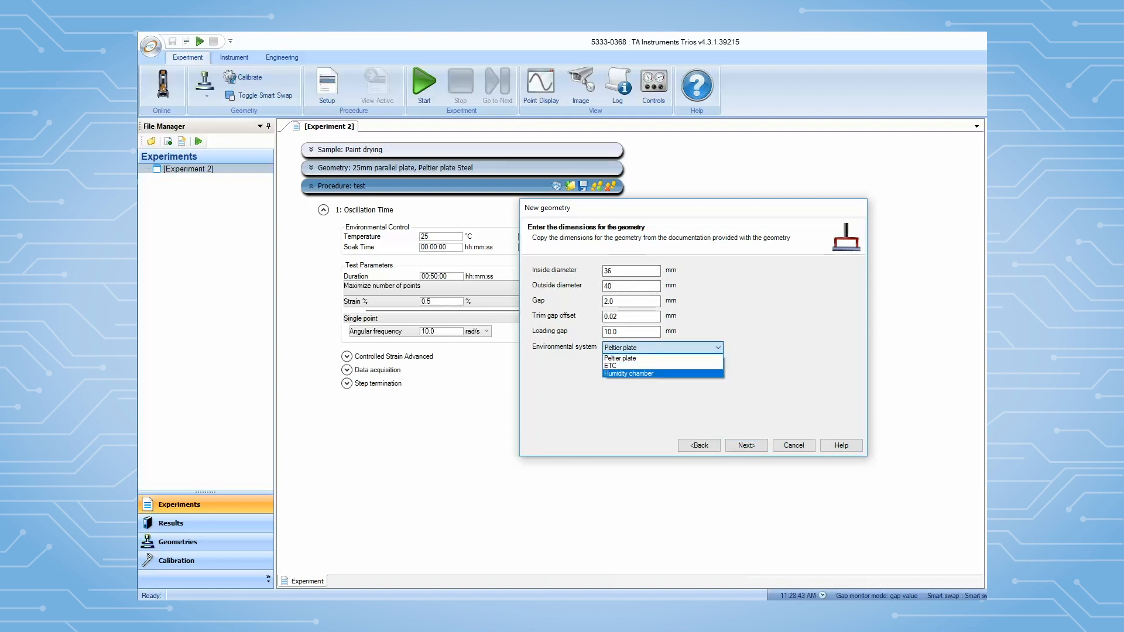
Set the environment to Humidity chamber and finish with default constants and name
click(629, 374)
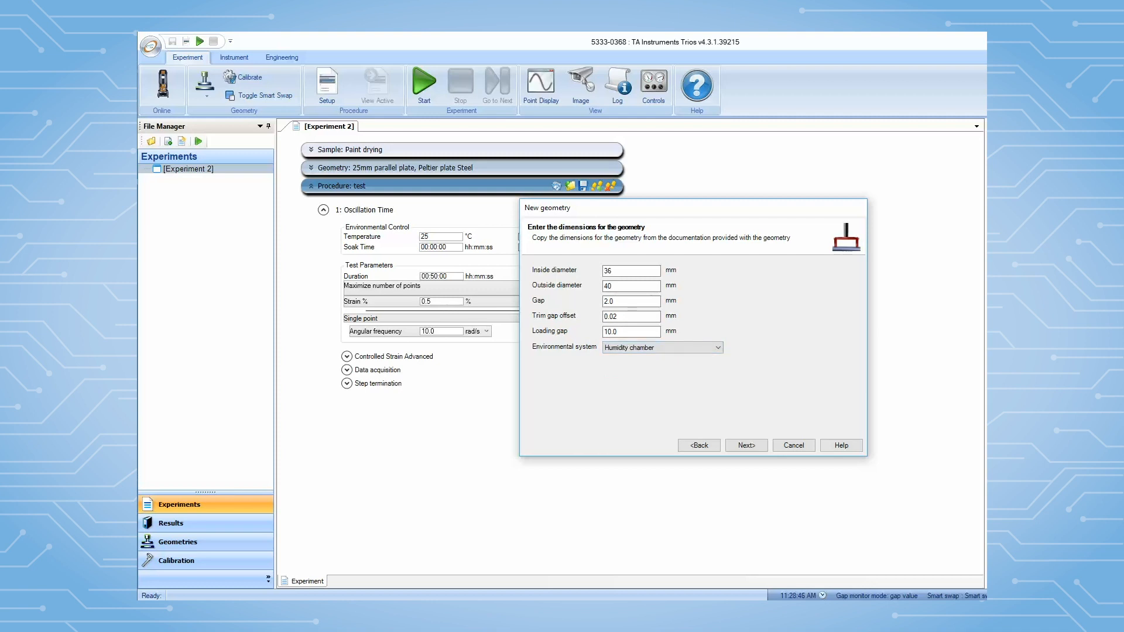
click(746, 446)
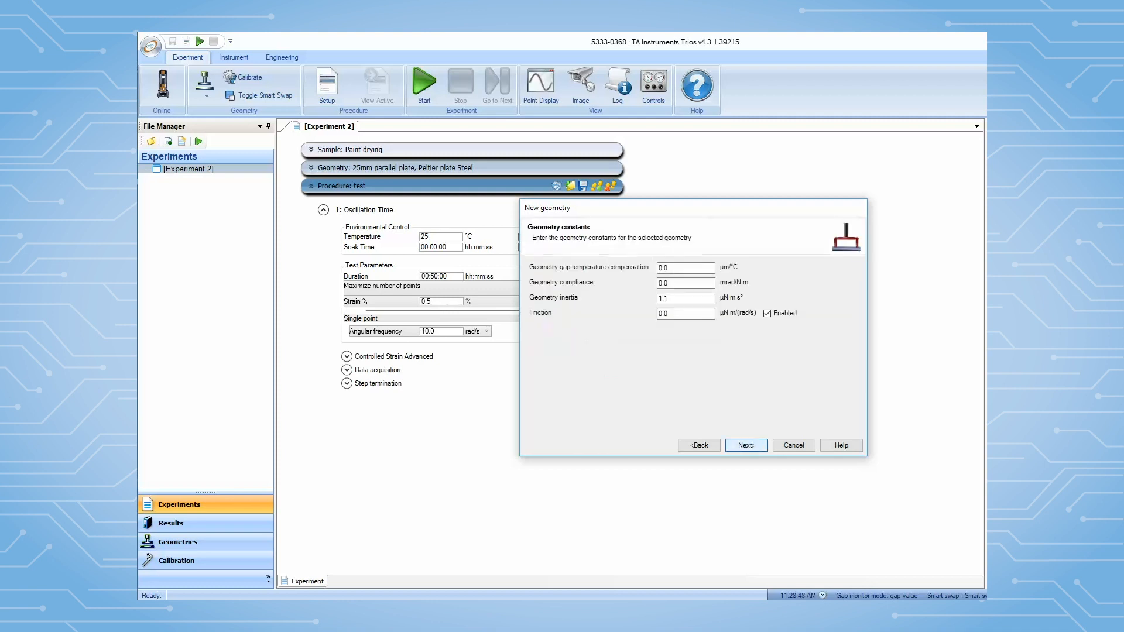
click(746, 446)
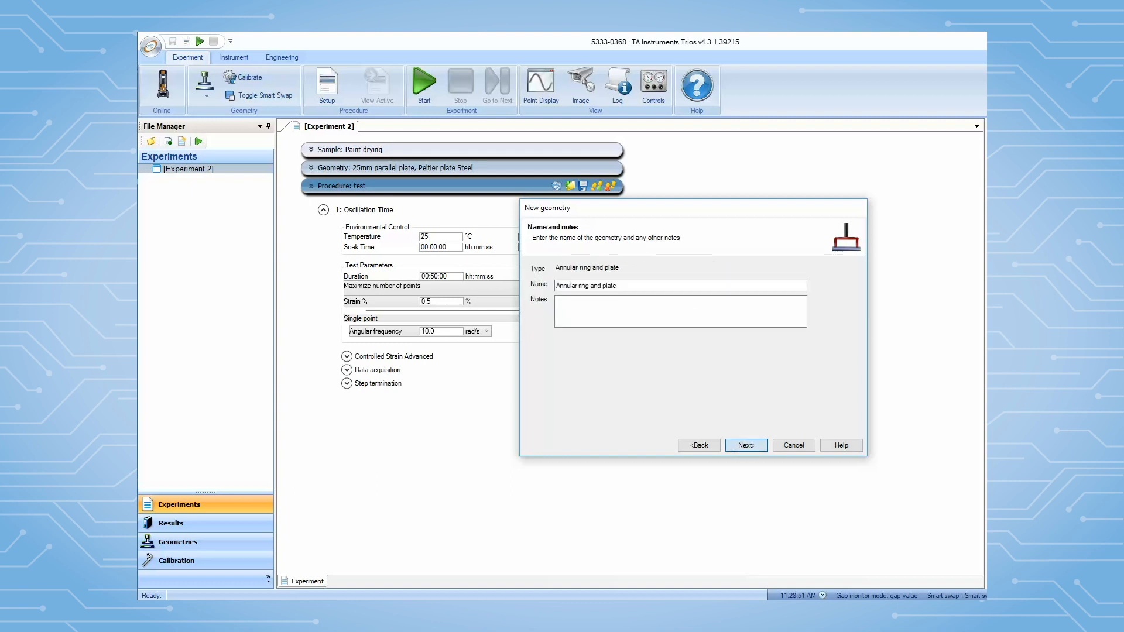
click(746, 445)
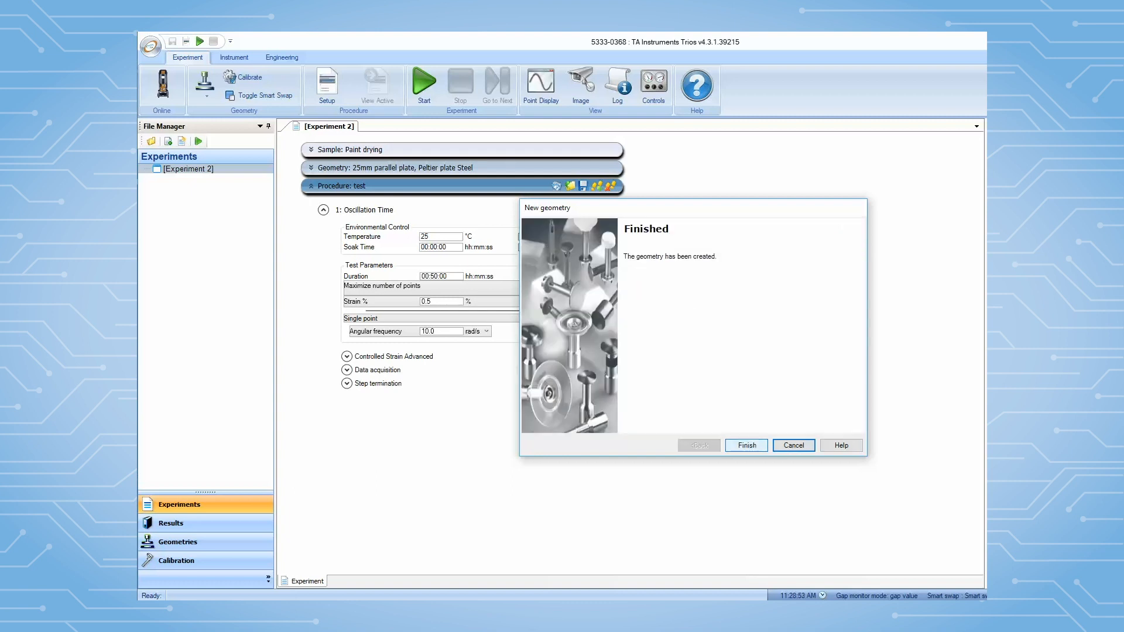
click(746, 446)
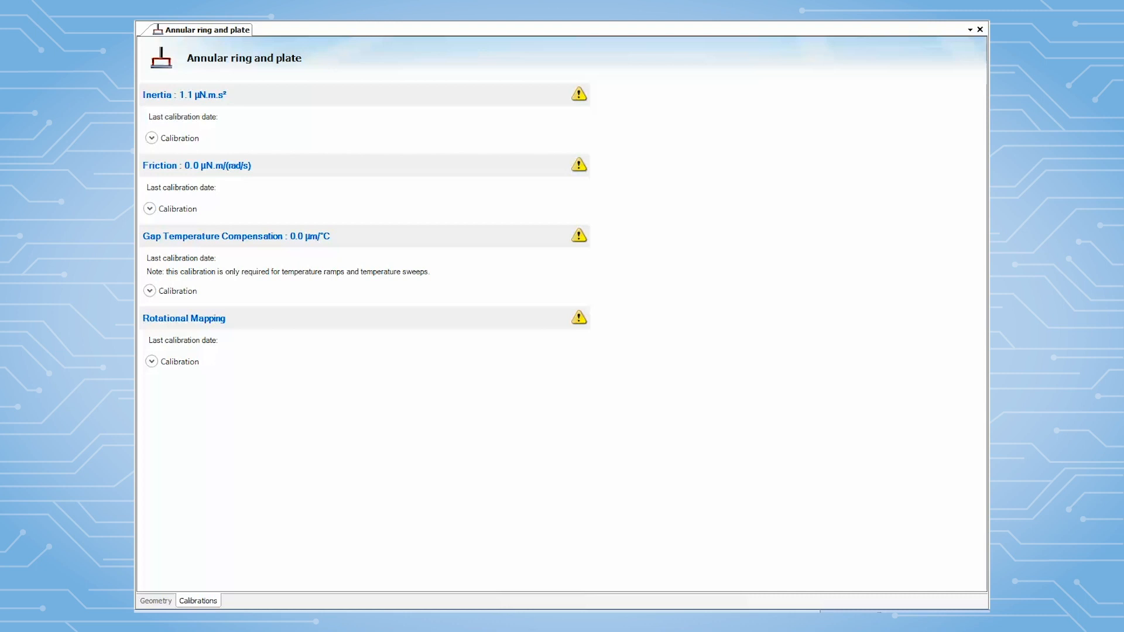
Run the inertia calibration and accept the measured 6.19187 µN.m.s²
click(152, 137)
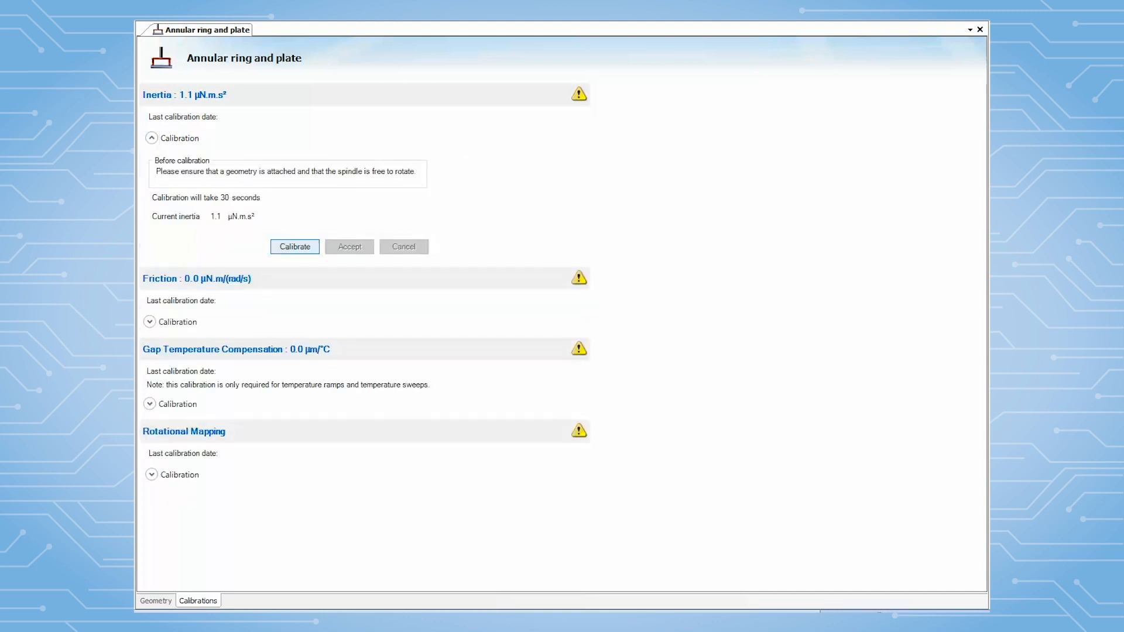
click(295, 246)
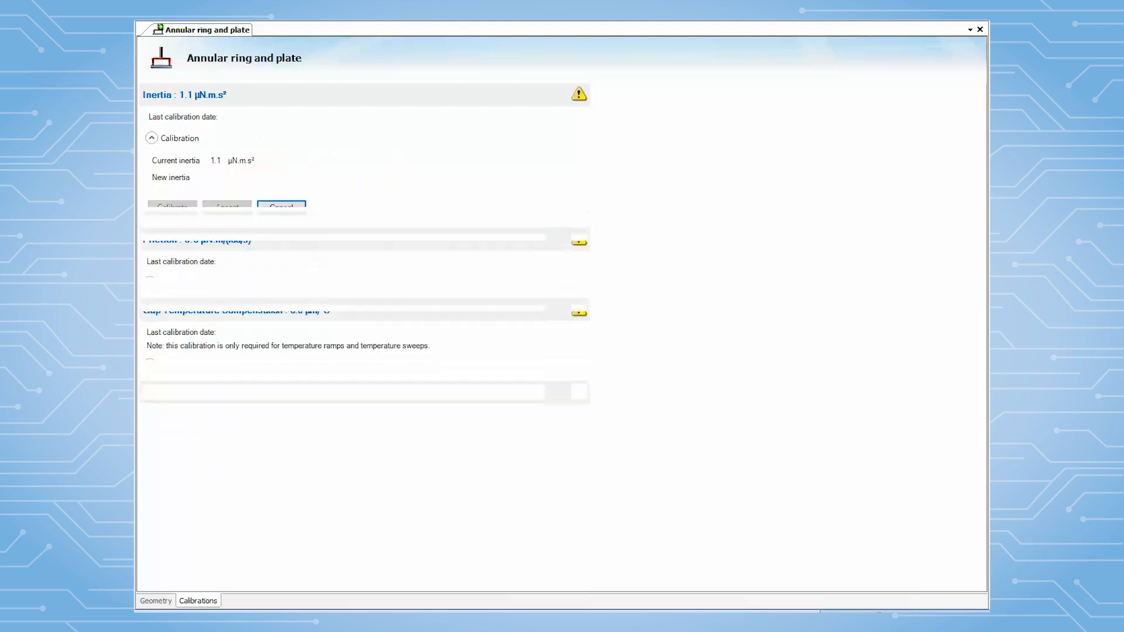
click(173, 206)
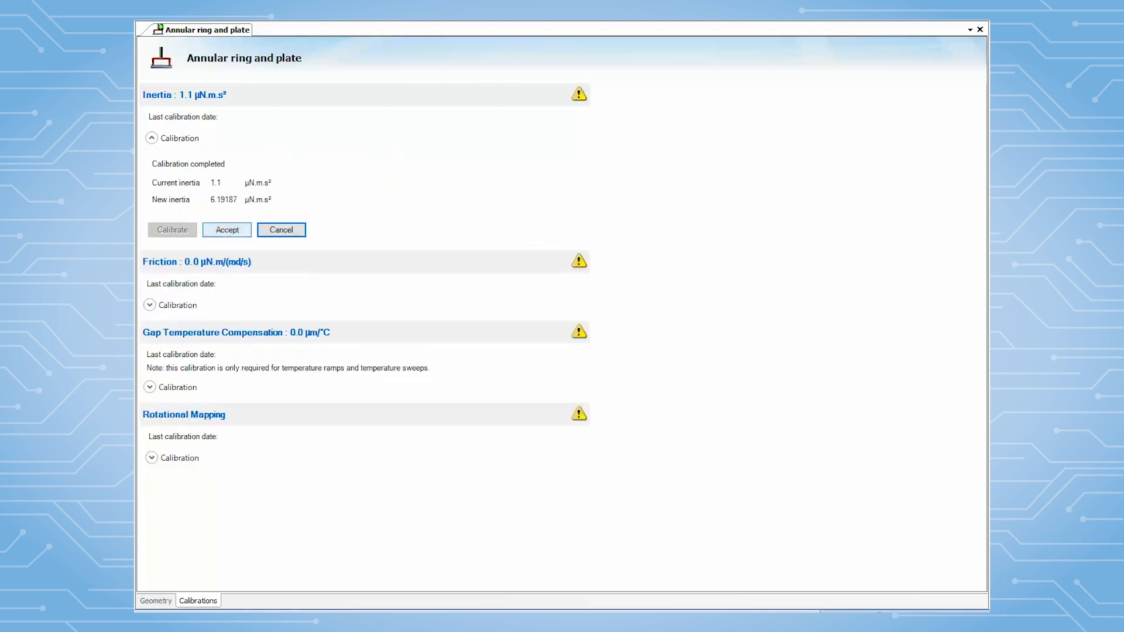
click(226, 229)
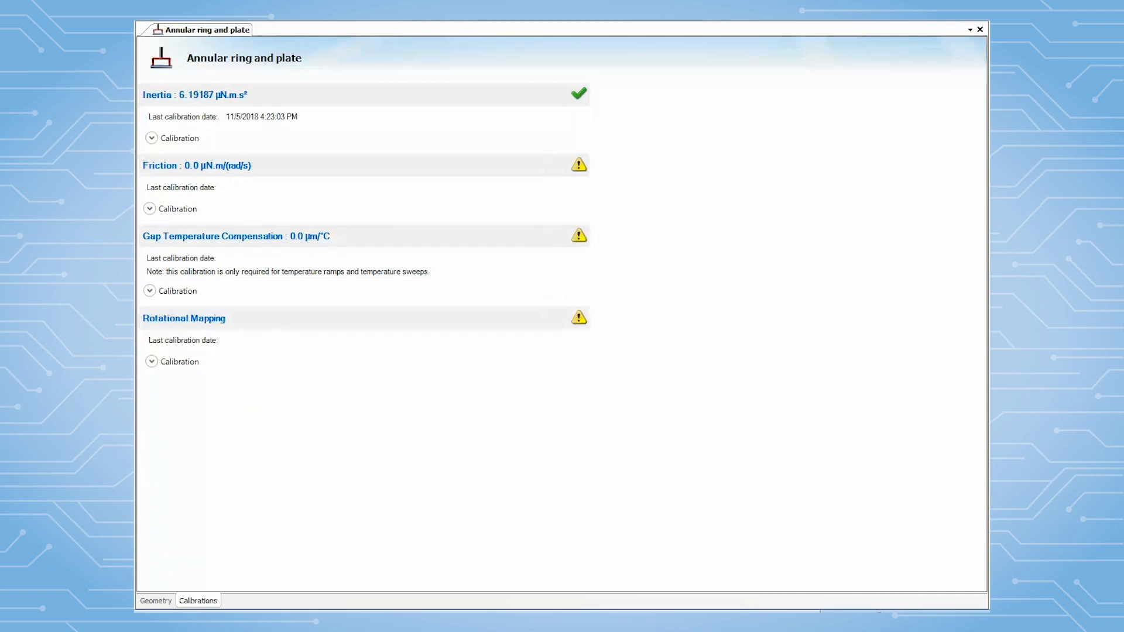
Run the friction calibration and accept the measured 0.299742 µN.m/(rad/s)
click(150, 209)
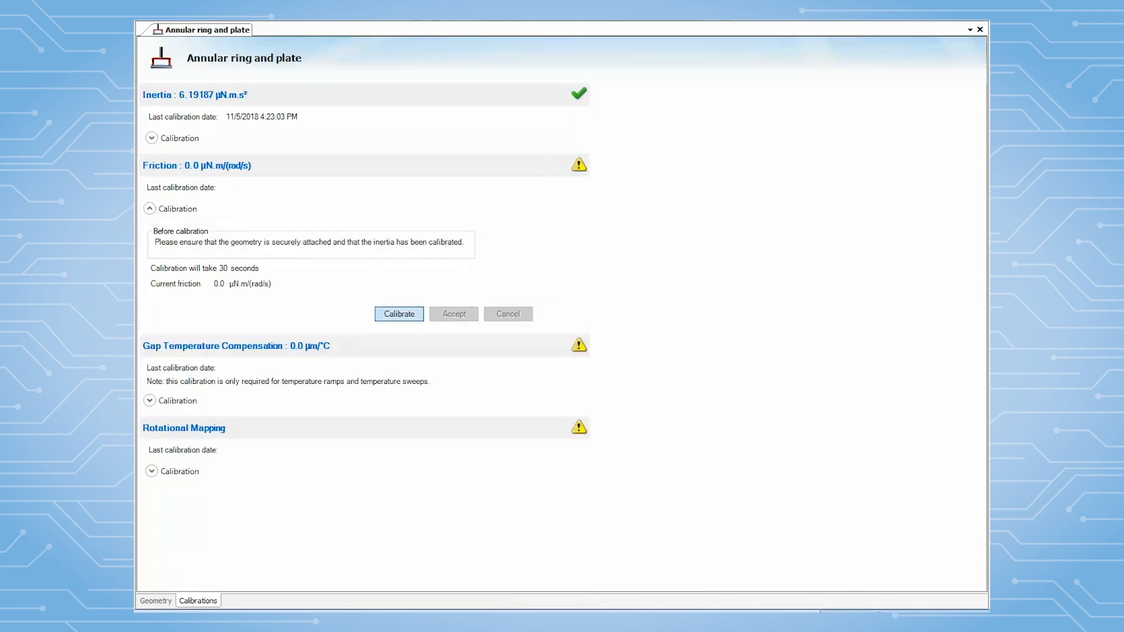
click(398, 314)
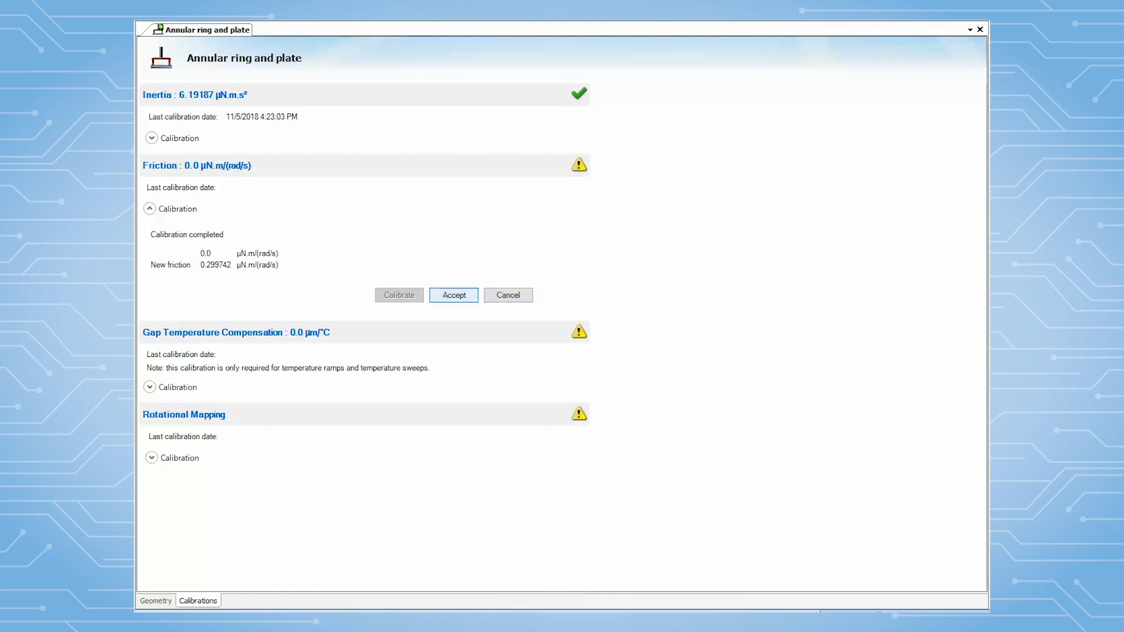
click(454, 295)
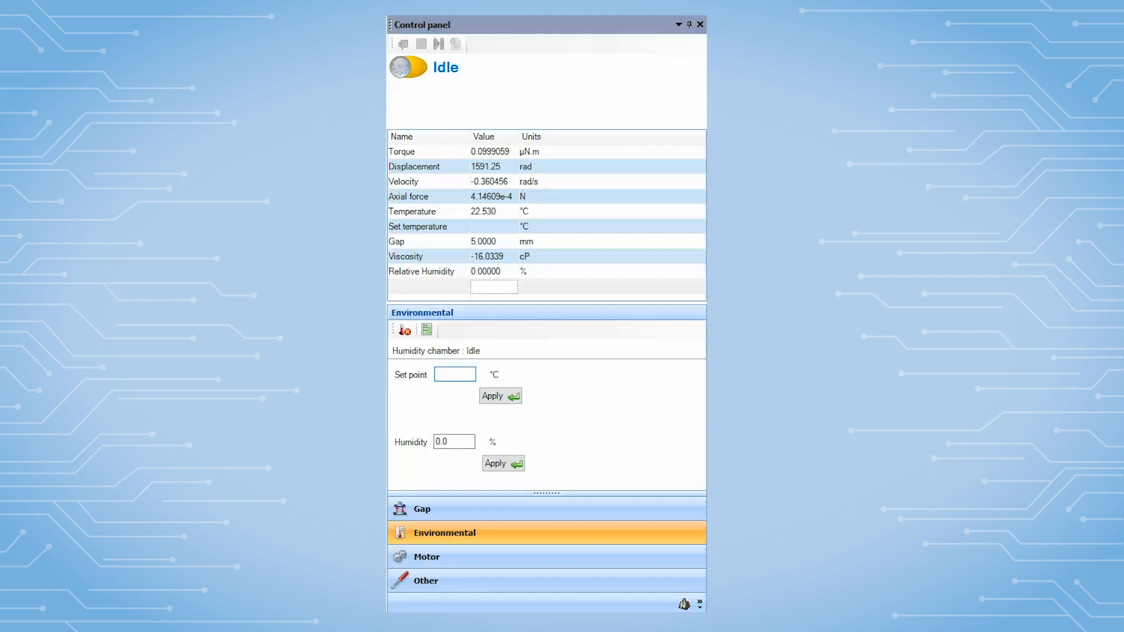
Enter 30 °C in the humidity chamber's Set point field
text(30)
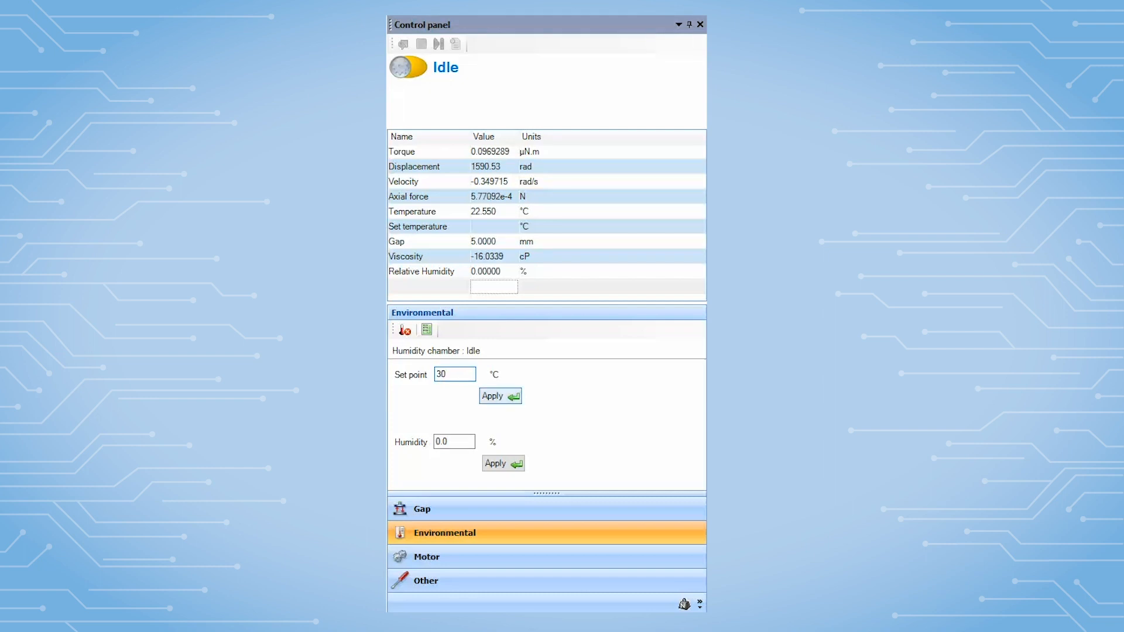